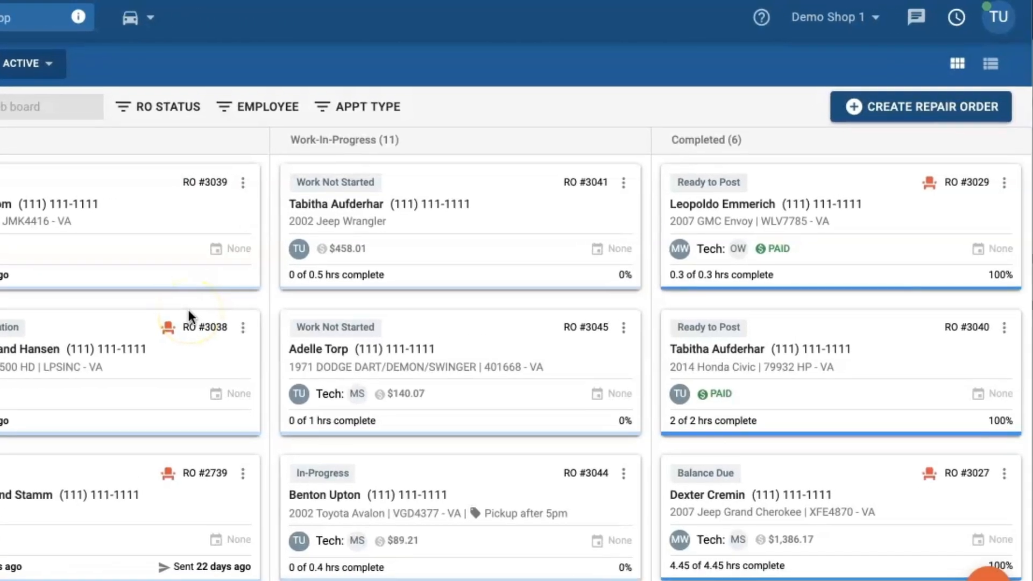
mouse_move(915, 17)
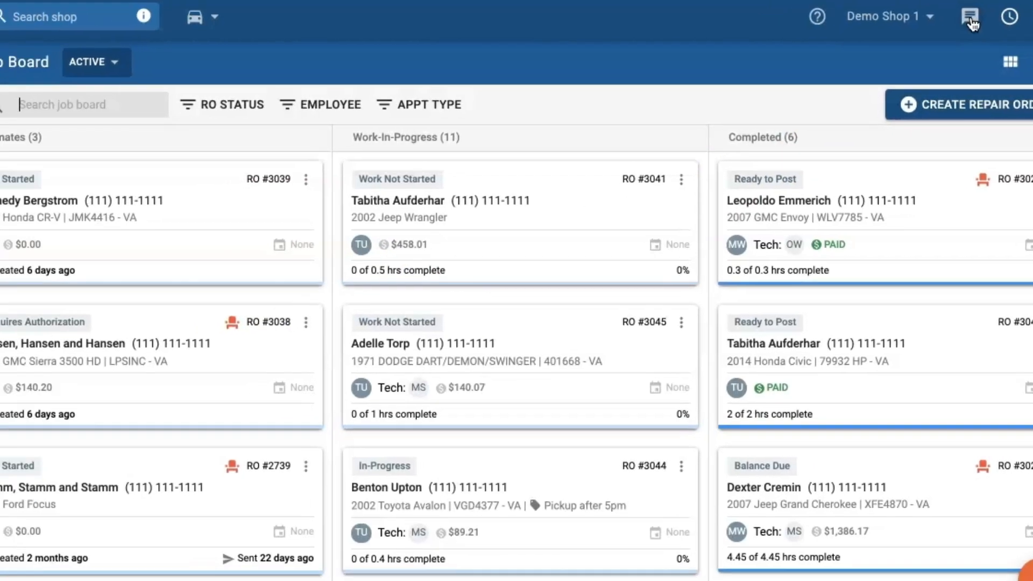
Step: Open the header messages panel listing recent customer and unknown-number conversations
click(21, 13)
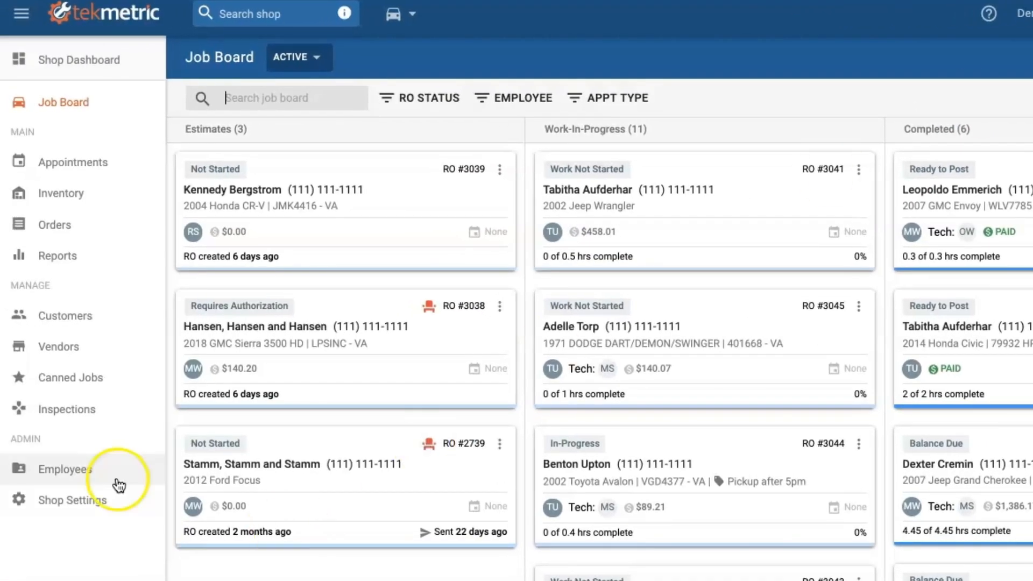
click(58, 470)
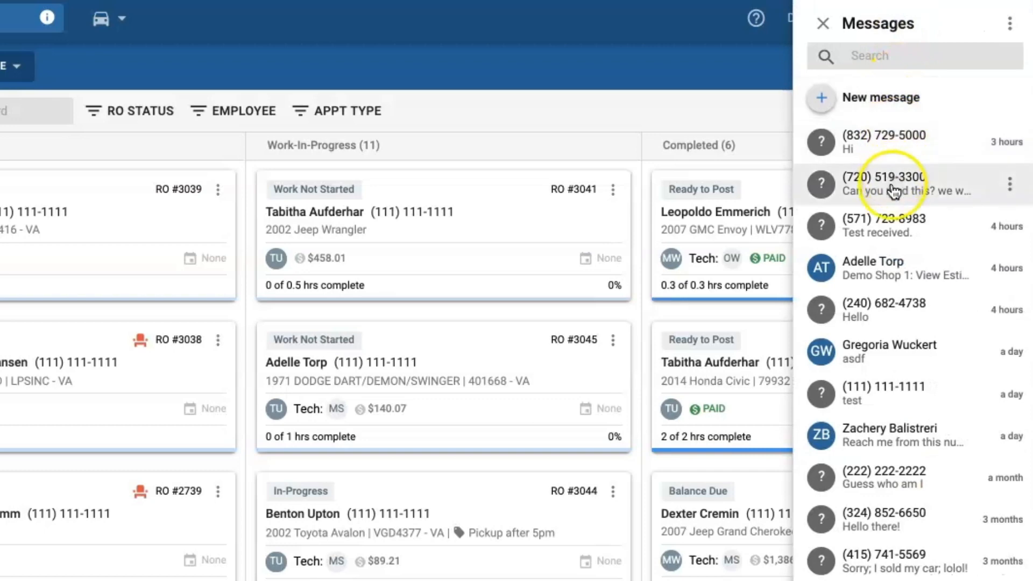
click(884, 269)
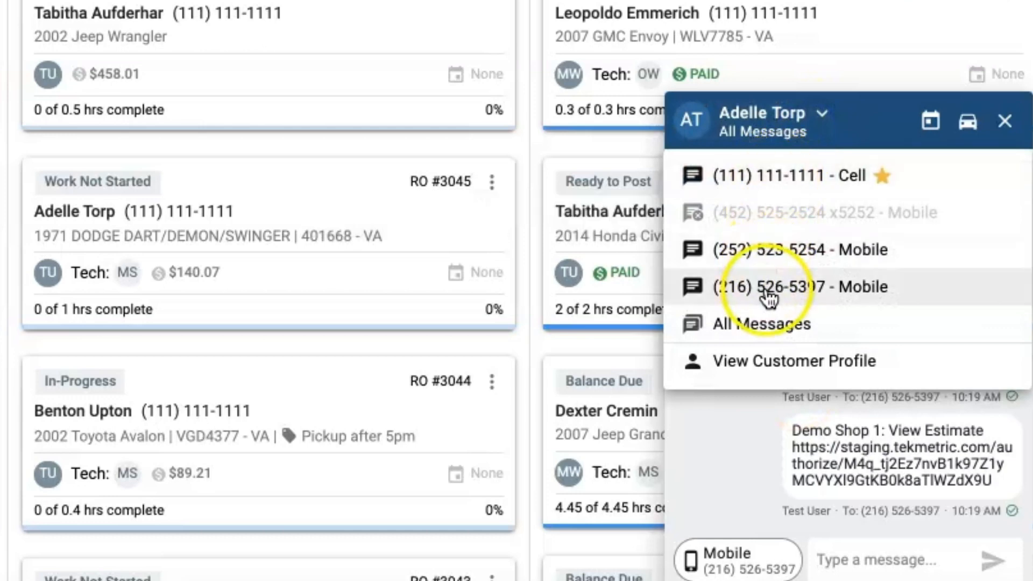
click(770, 287)
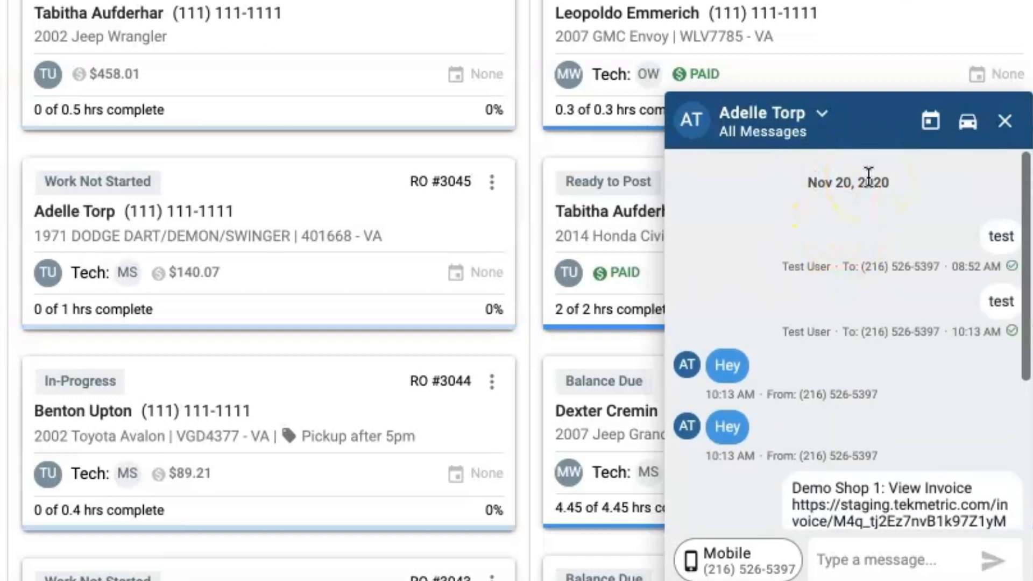
click(929, 122)
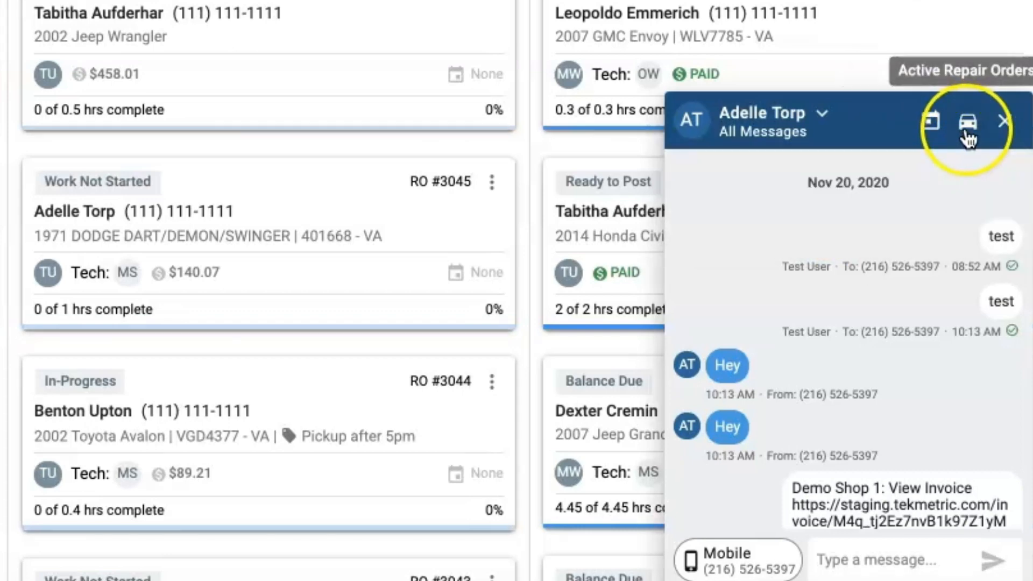
click(965, 122)
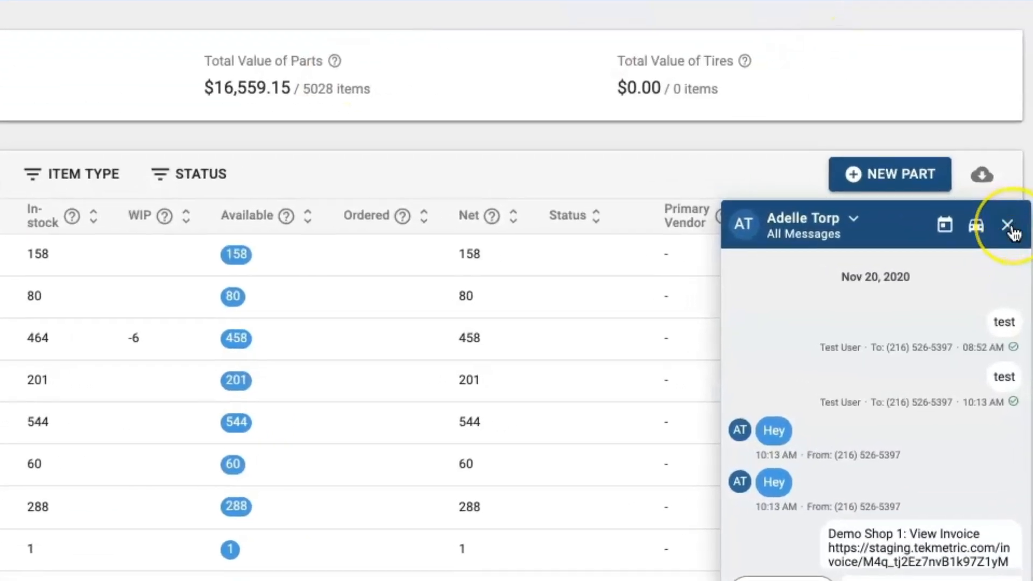
click(1005, 223)
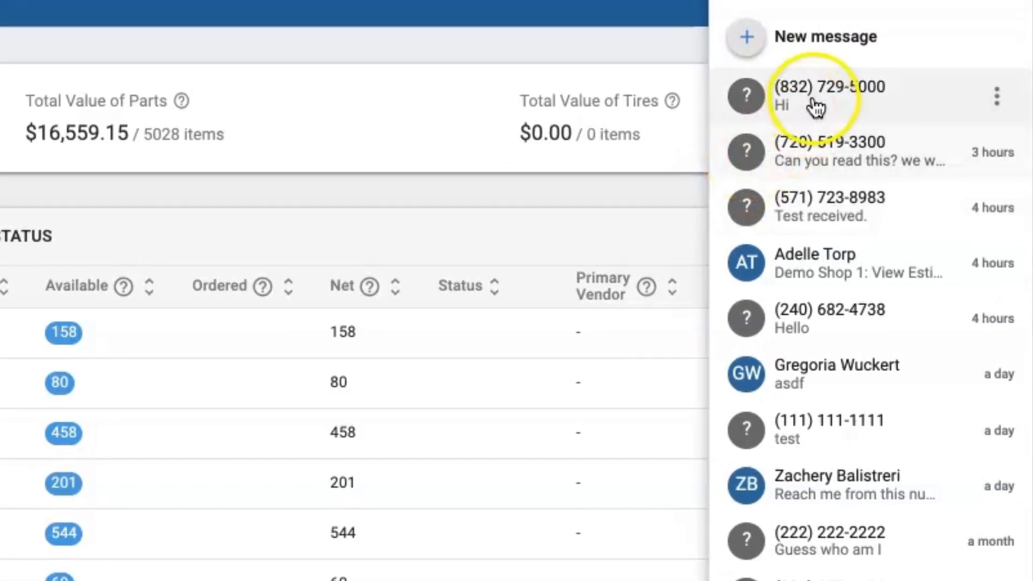
click(815, 105)
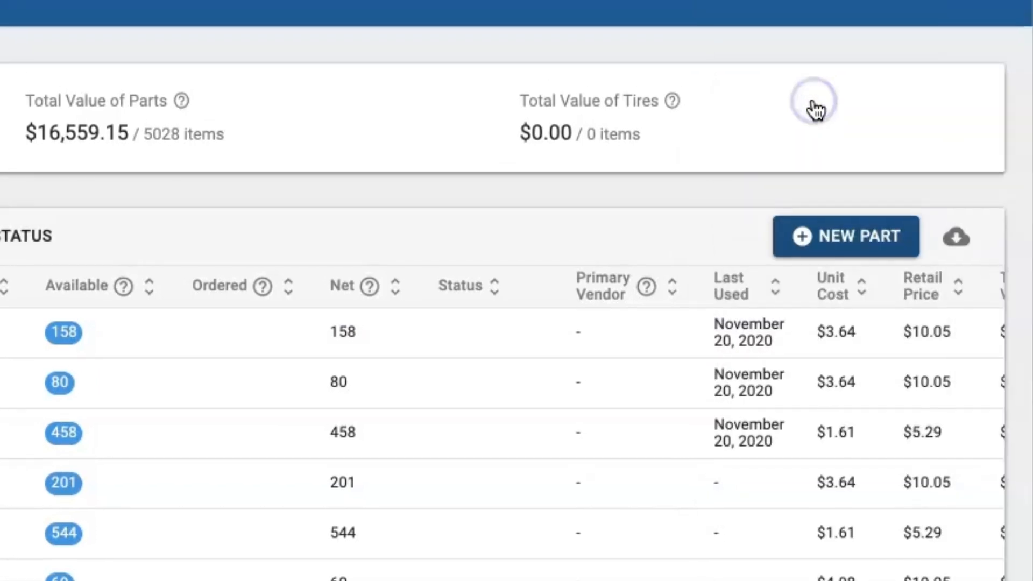
click(815, 107)
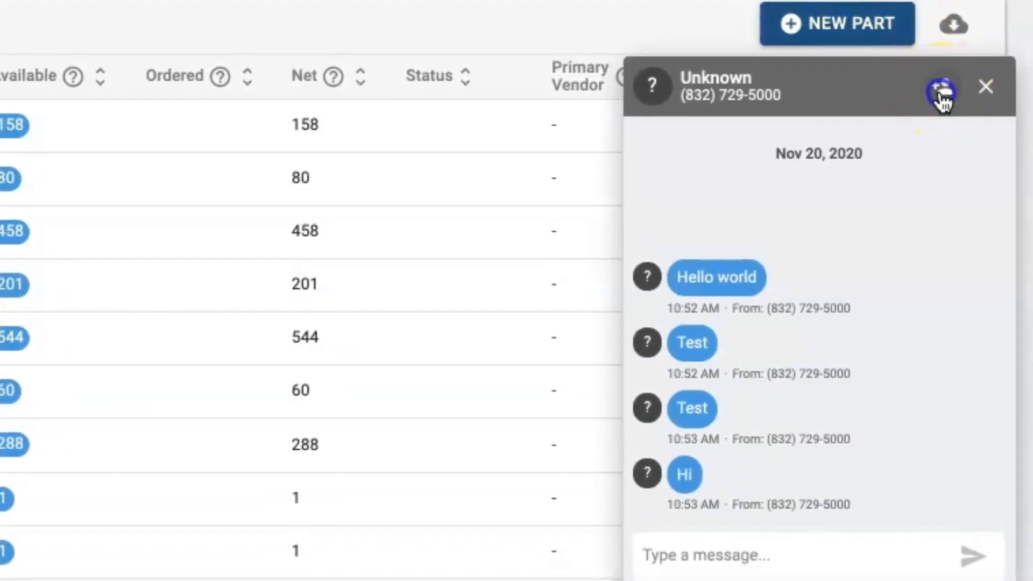
Step: View the Create New Customer options for the unknown number, then close them
click(943, 88)
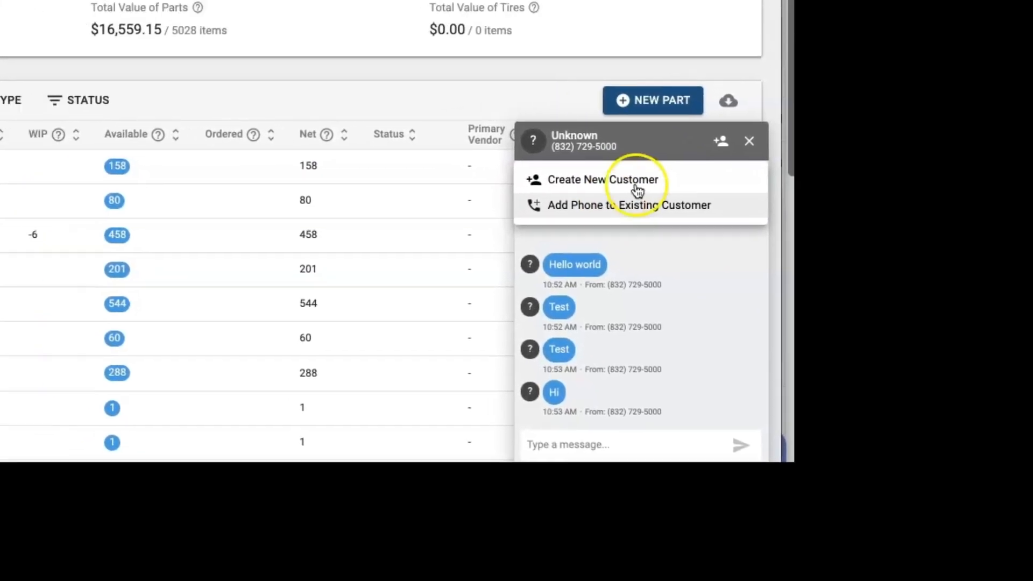
click(750, 141)
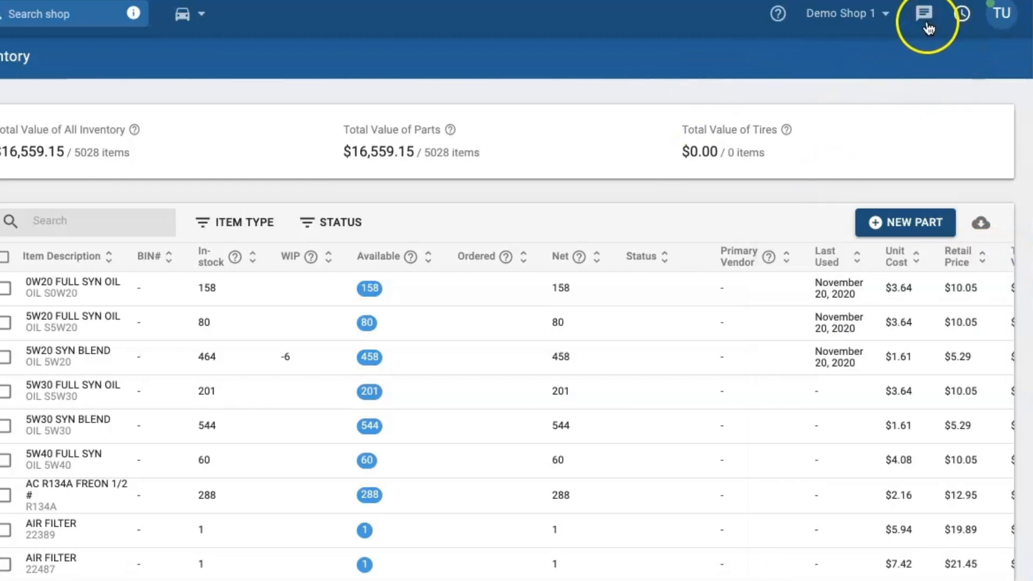
Step: Open RO #3038 from the Job Board and message Hansen, Hansen and Hansen from Customer Info
click(23, 14)
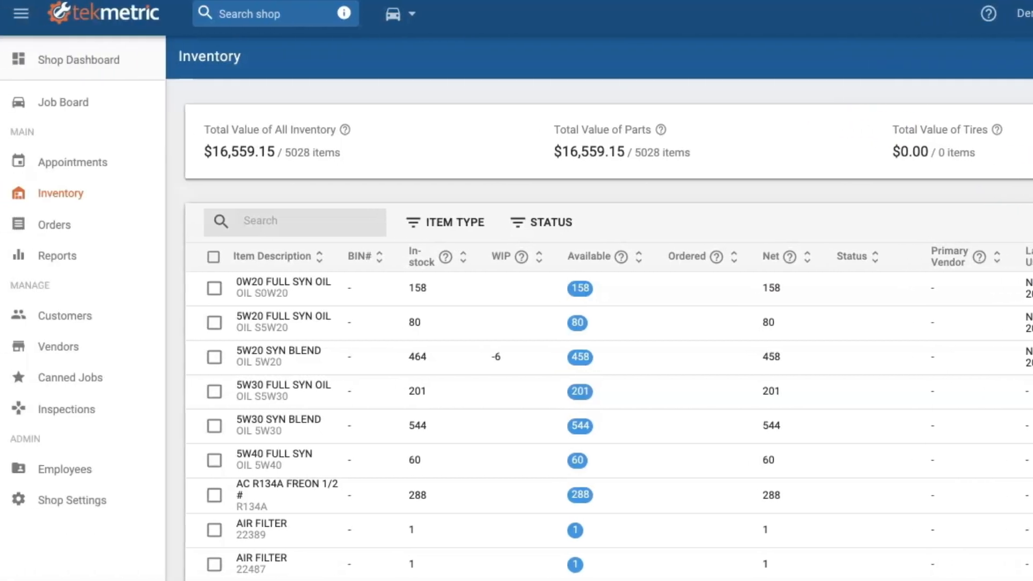
click(63, 102)
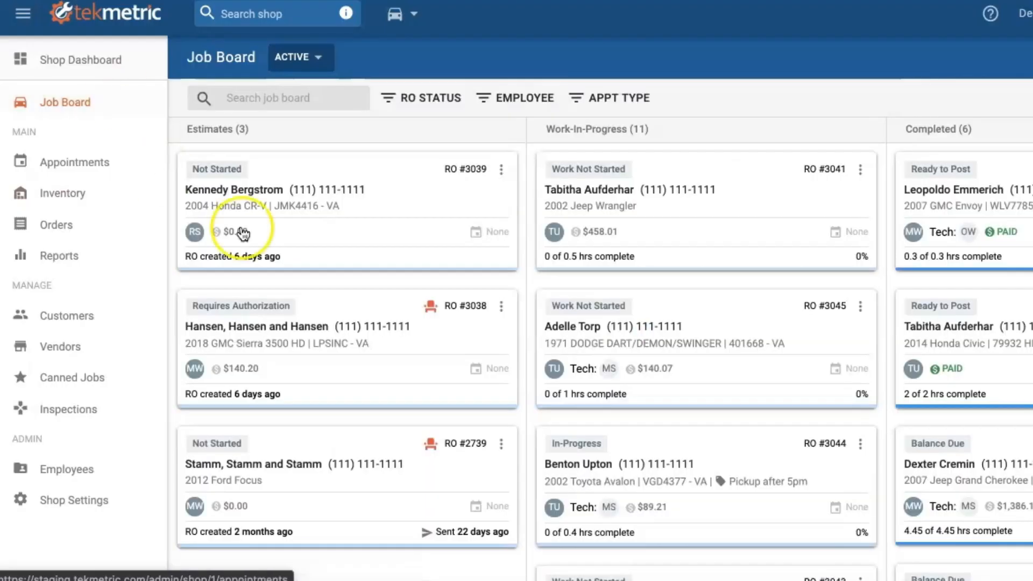
click(318, 348)
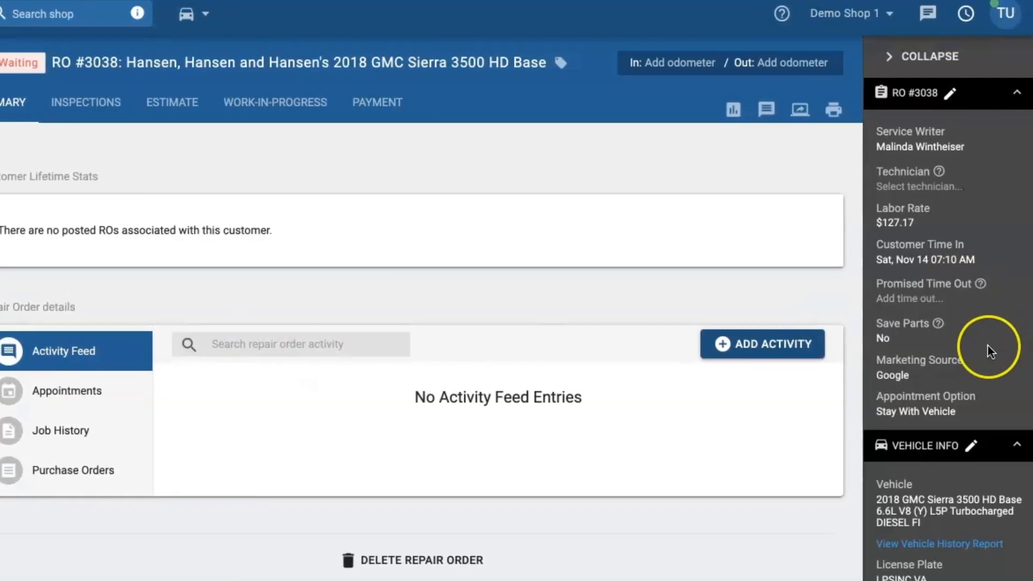
scroll(down, 3)
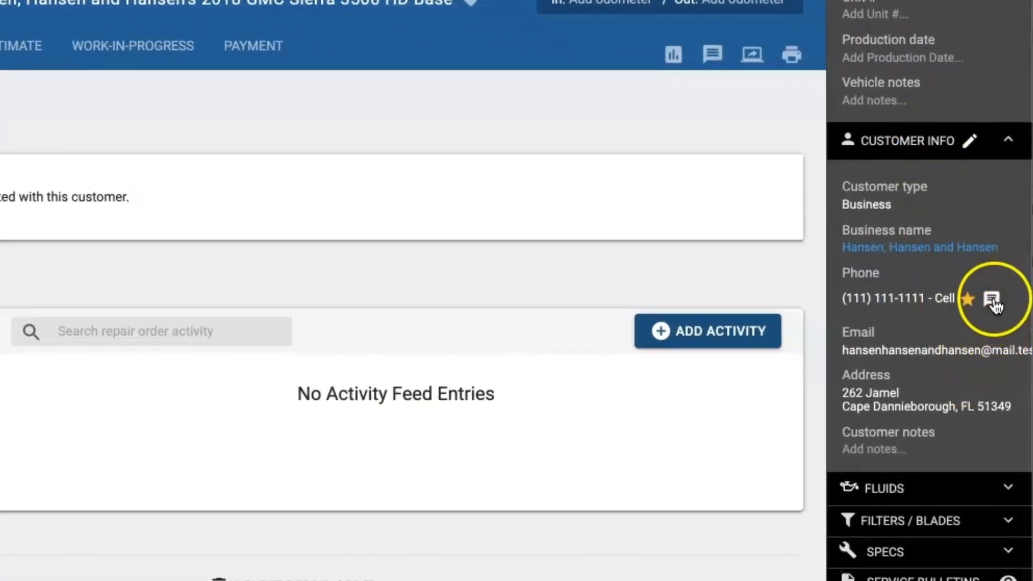
click(990, 300)
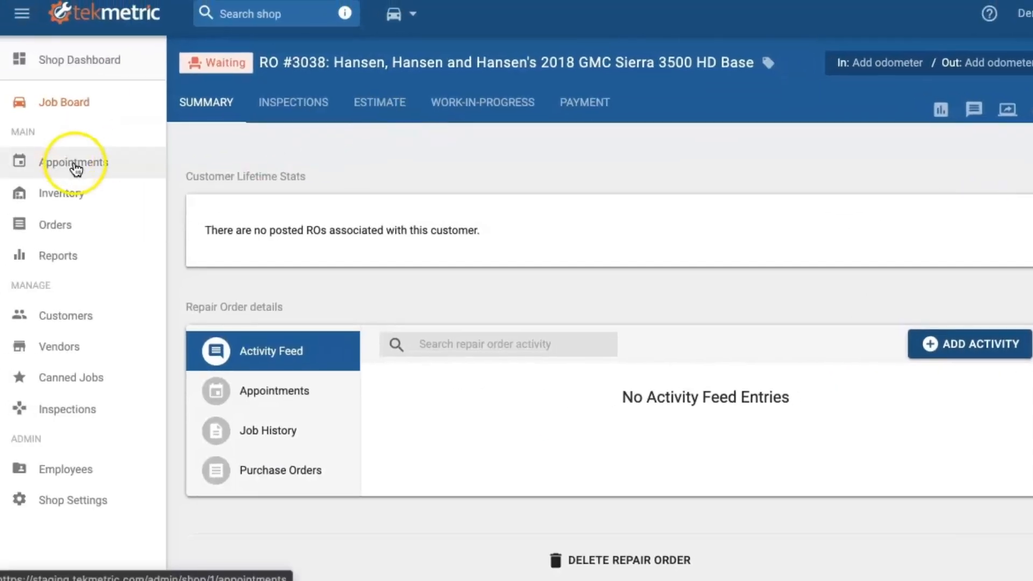
click(73, 163)
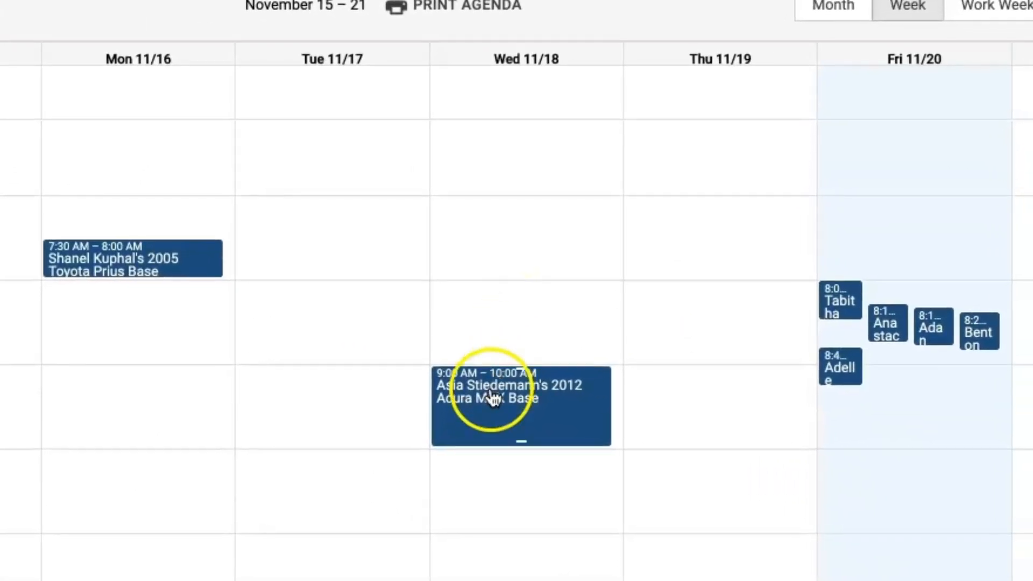
click(494, 399)
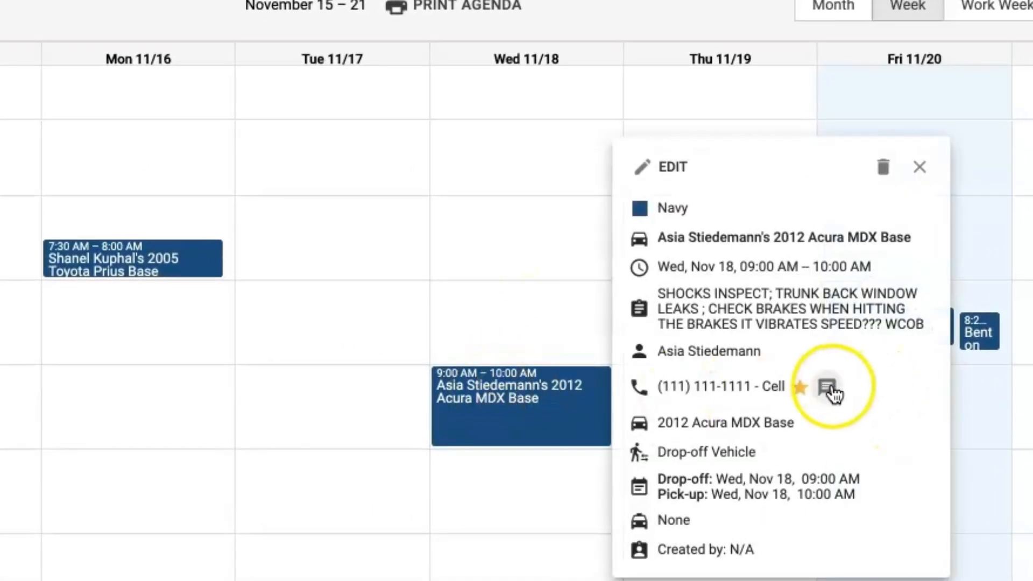
click(824, 385)
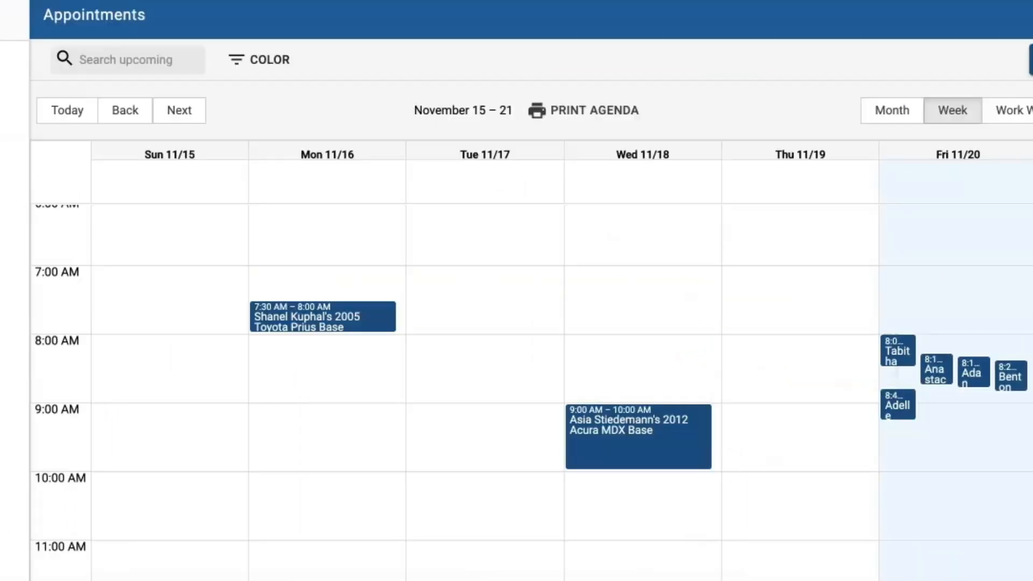
click(16, 304)
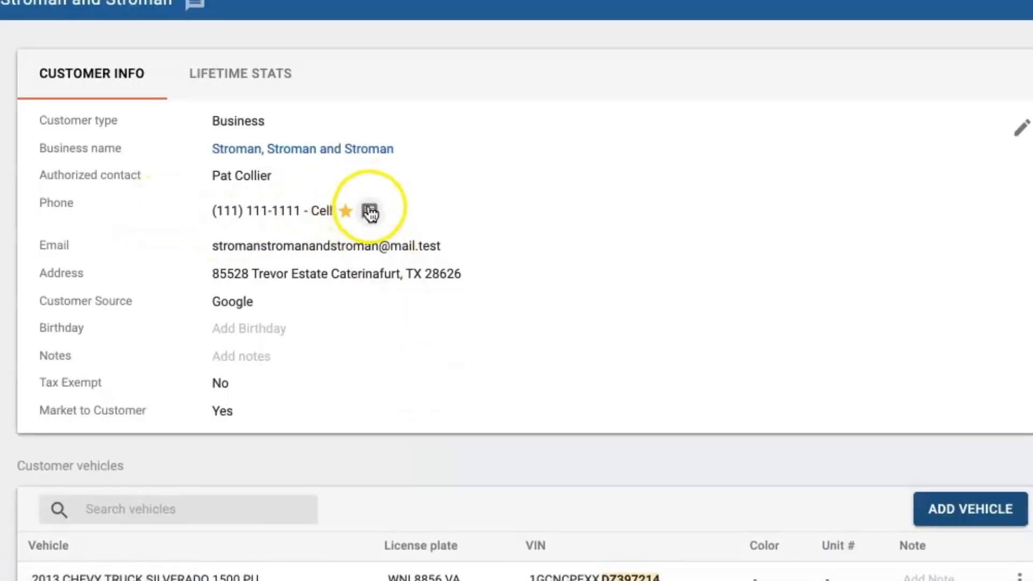
Step: Text Stroman, Stroman and Stroman's cell number, then return to the Job Board
click(371, 213)
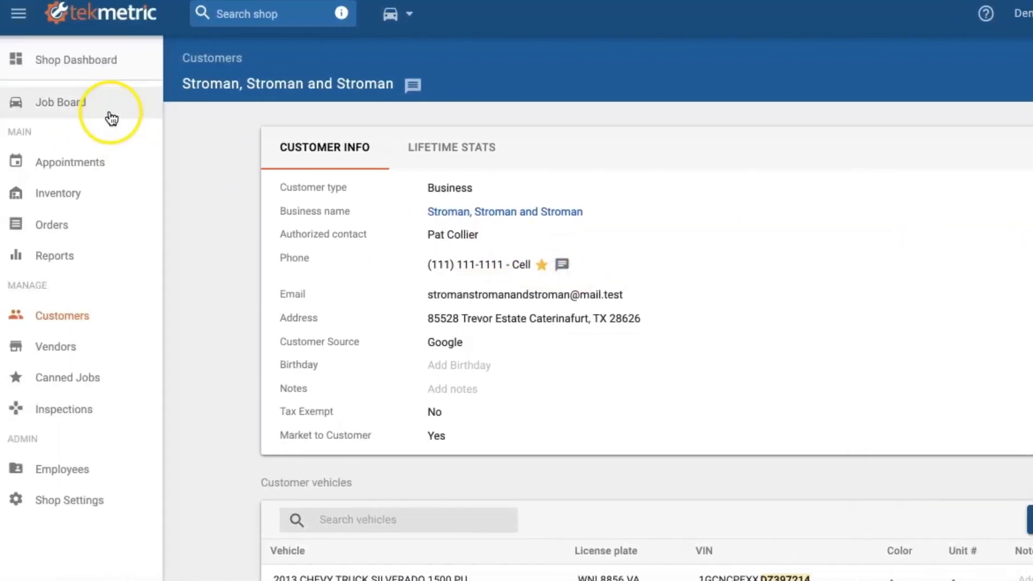
click(61, 102)
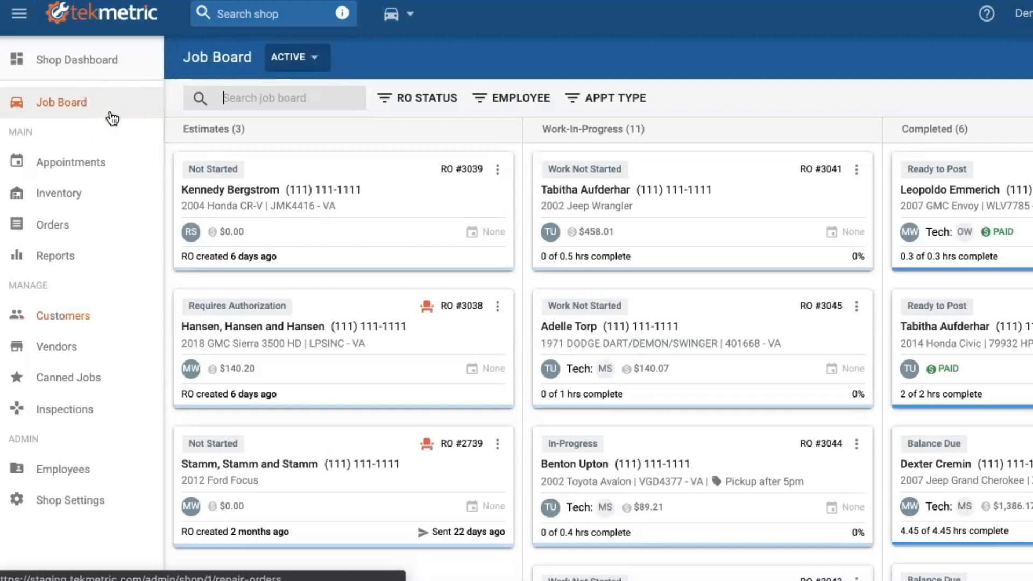